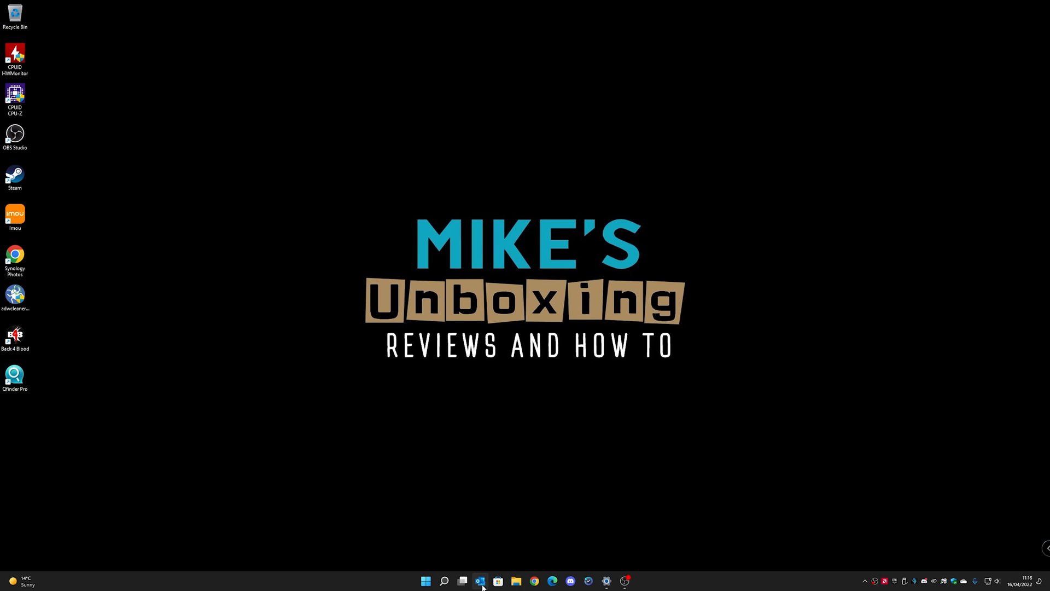
# Launch Outlook from the taskbar and observe the OUTLOOK.EXE 0xc0000142 startup error
pyautogui.click(470, 580)
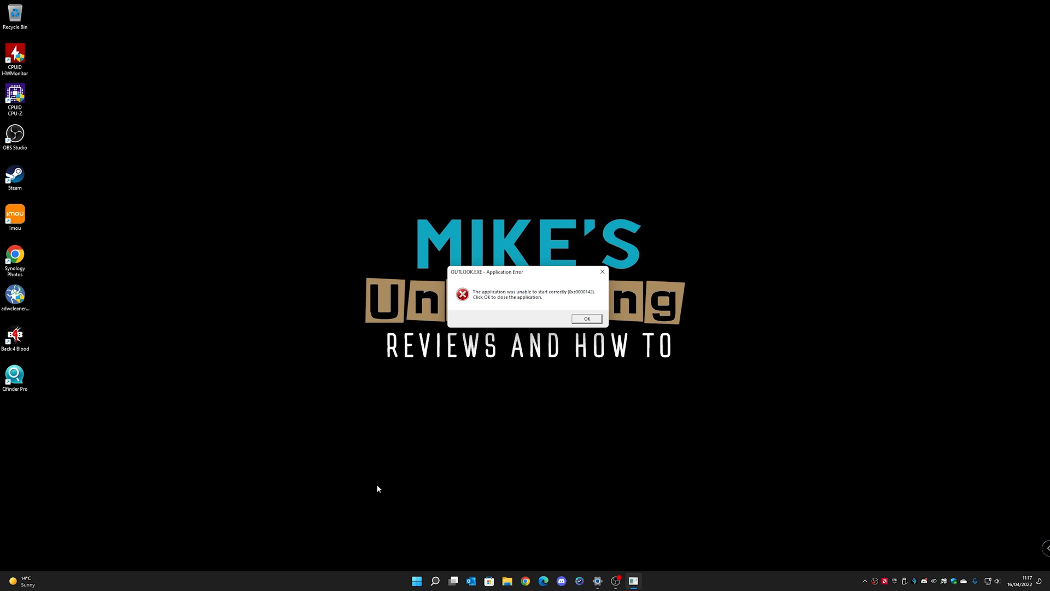
pyautogui.moveTo(412, 557)
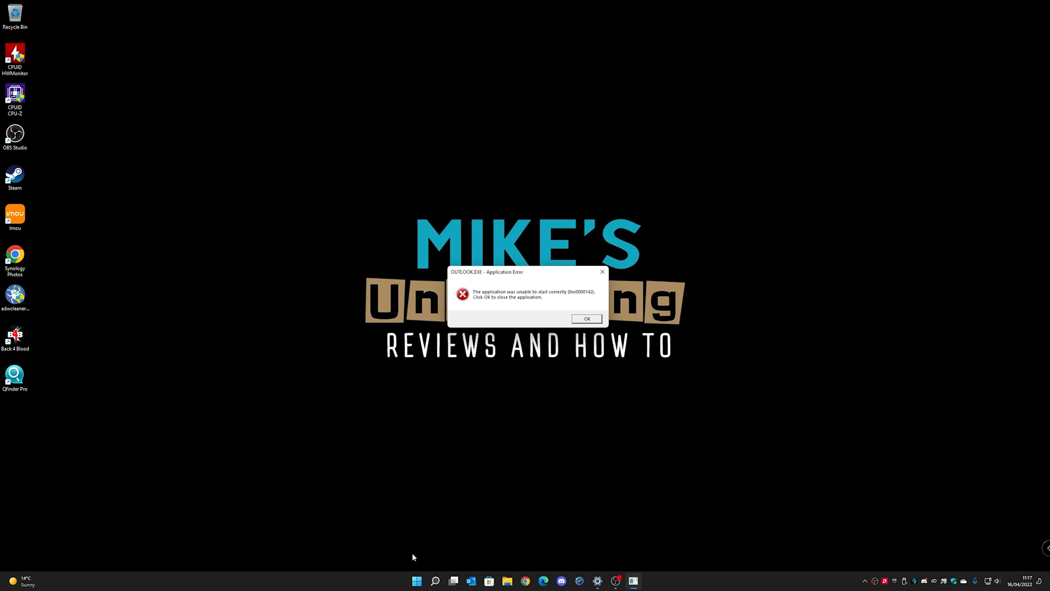
pyautogui.moveTo(513, 299)
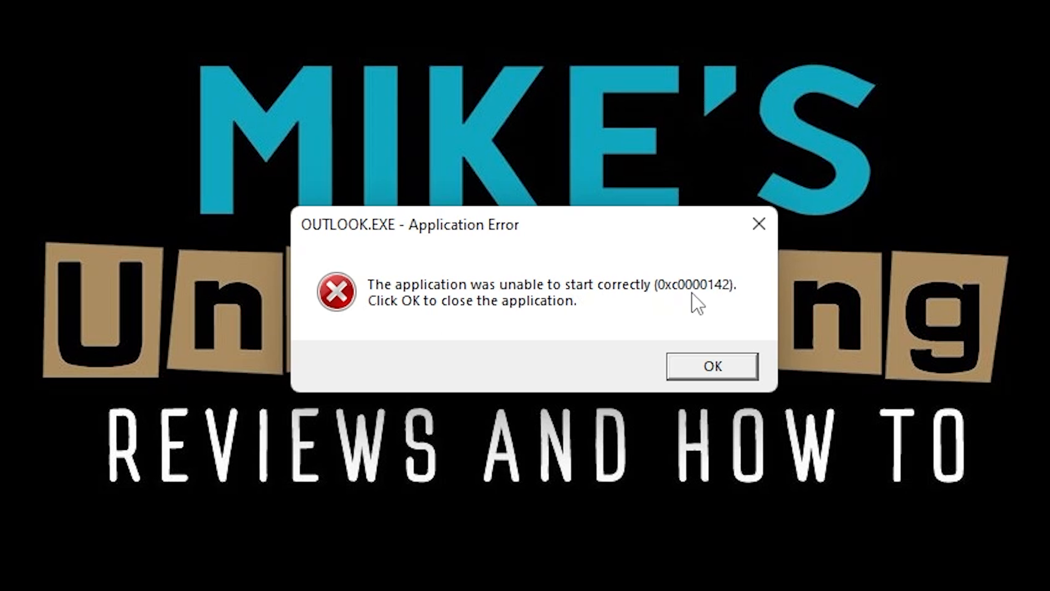
pyautogui.moveTo(658, 322)
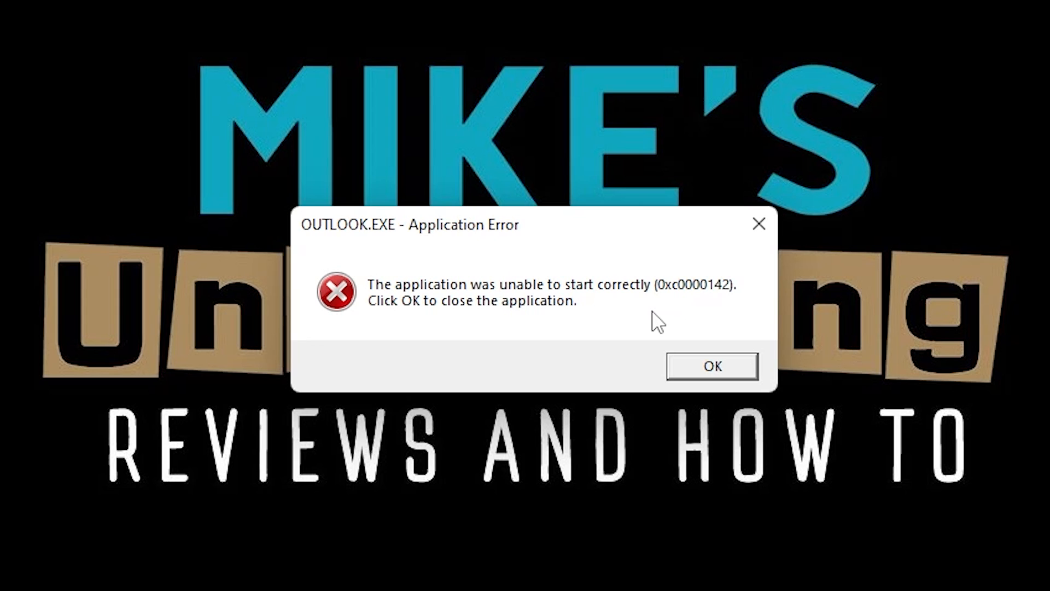
pyautogui.moveTo(666, 362)
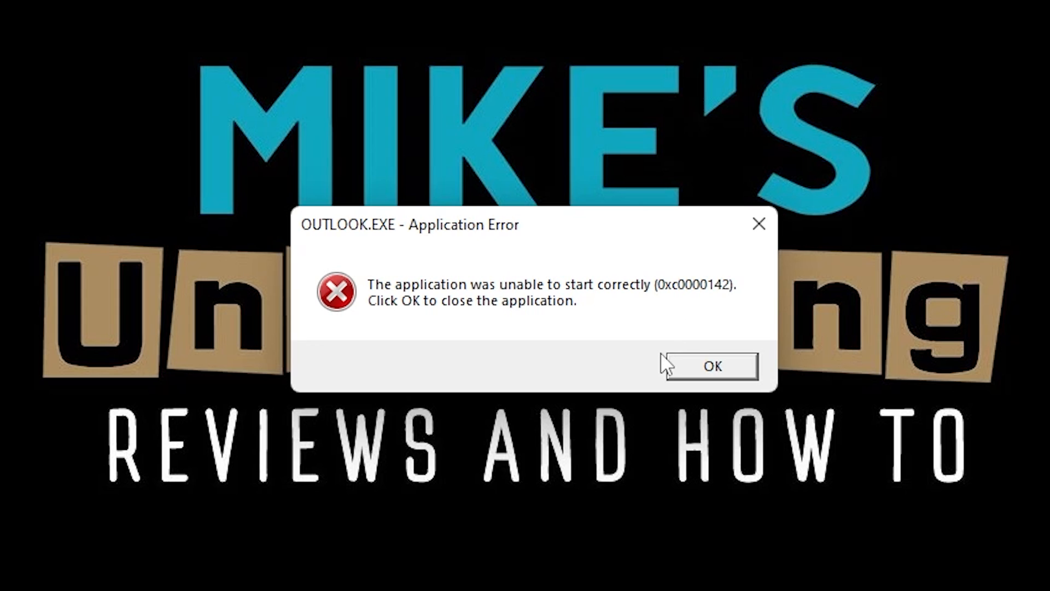
pyautogui.moveTo(383, 262)
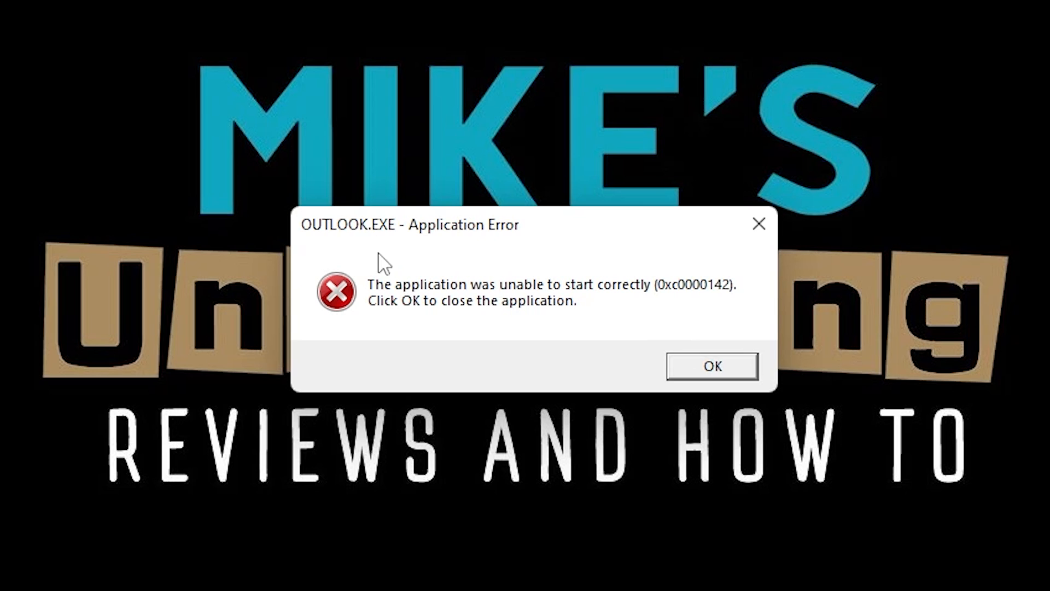
pyautogui.moveTo(302, 253)
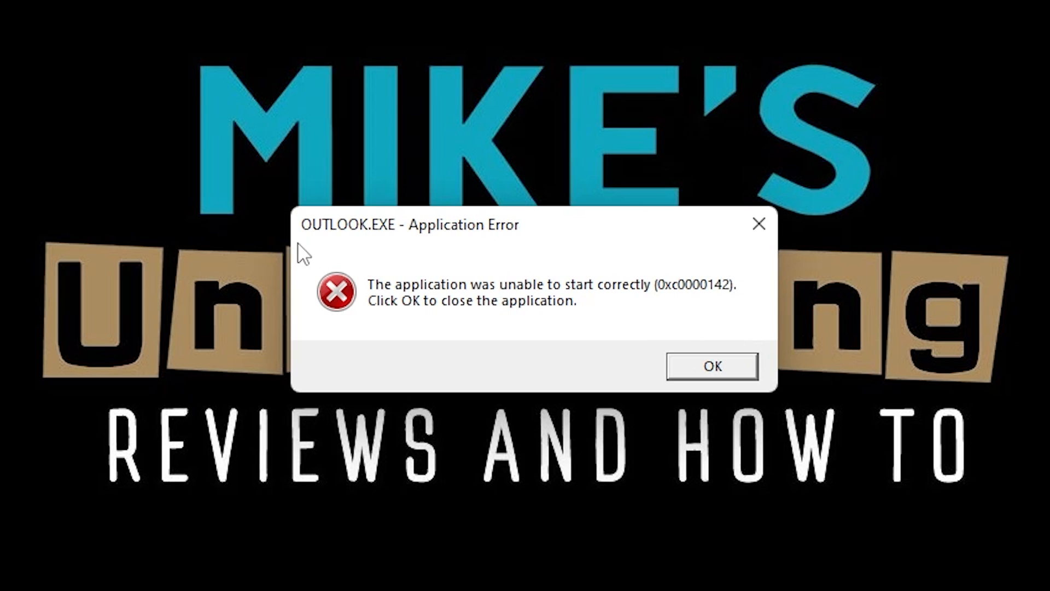
pyautogui.moveTo(542, 319)
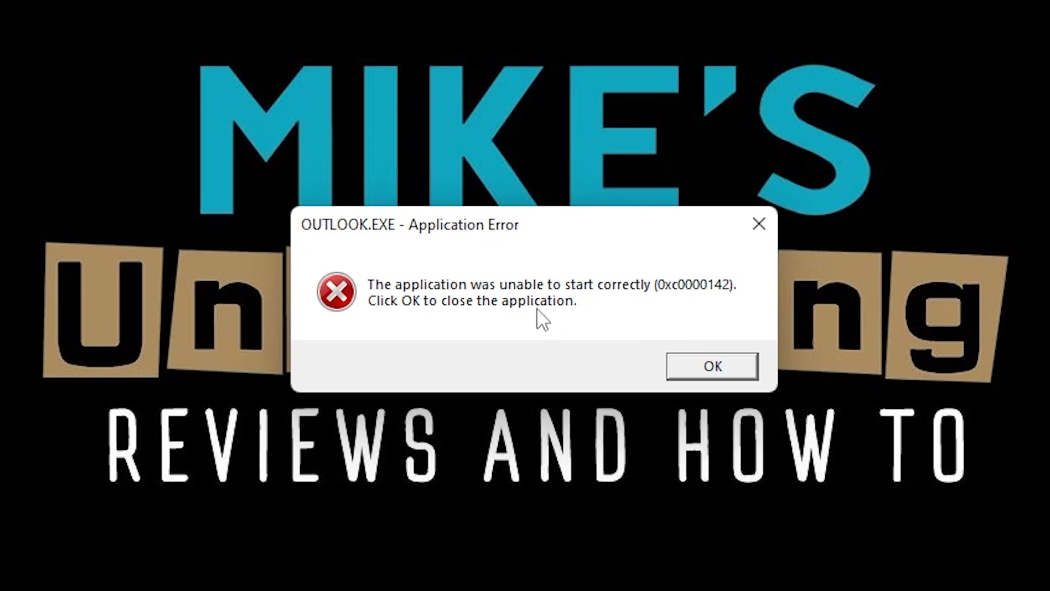
pyautogui.moveTo(736, 302)
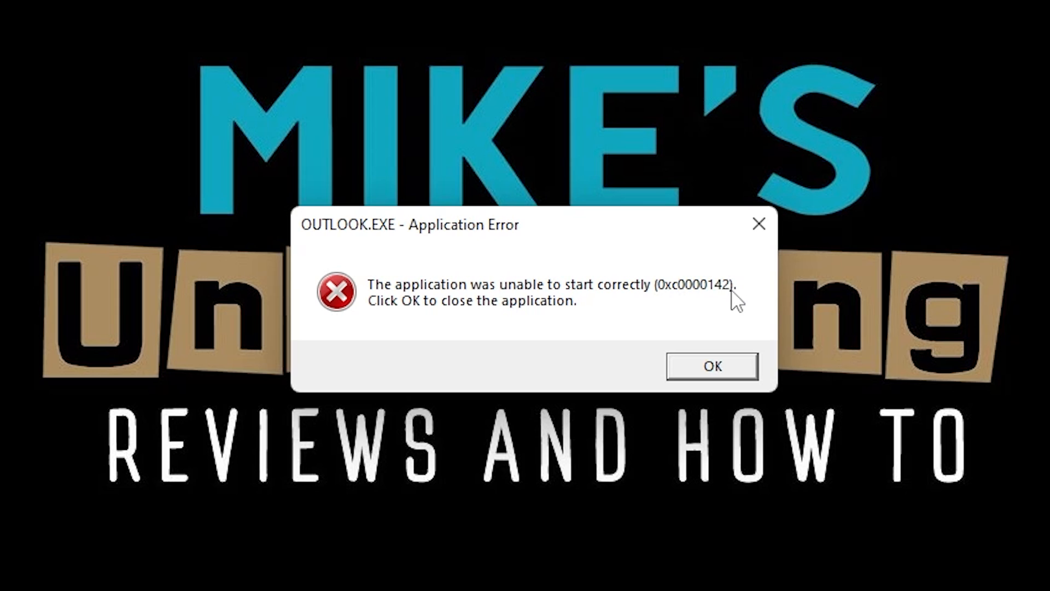
pyautogui.moveTo(730, 308)
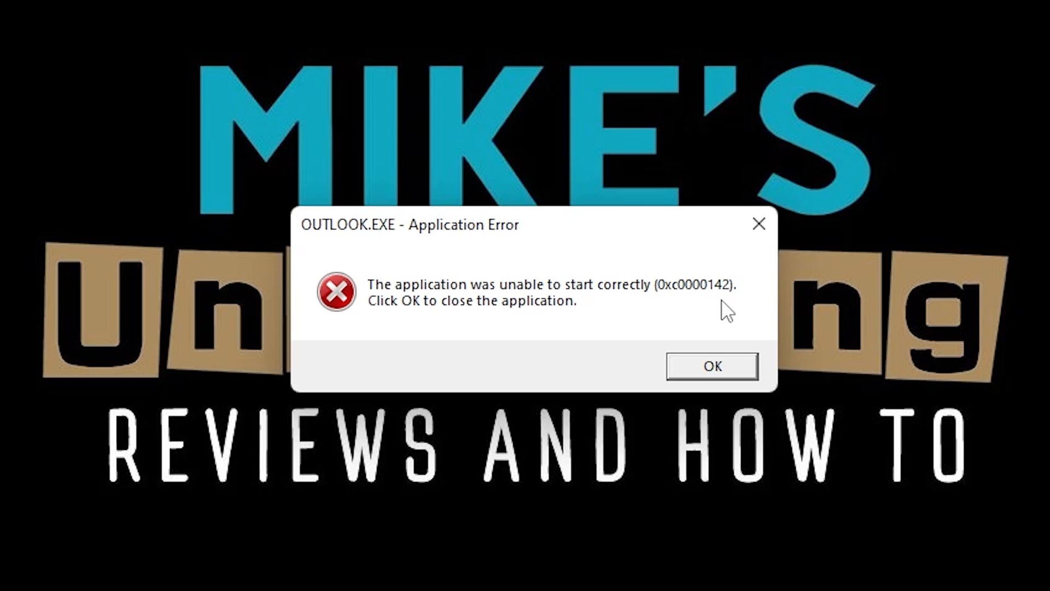
pyautogui.moveTo(661, 192)
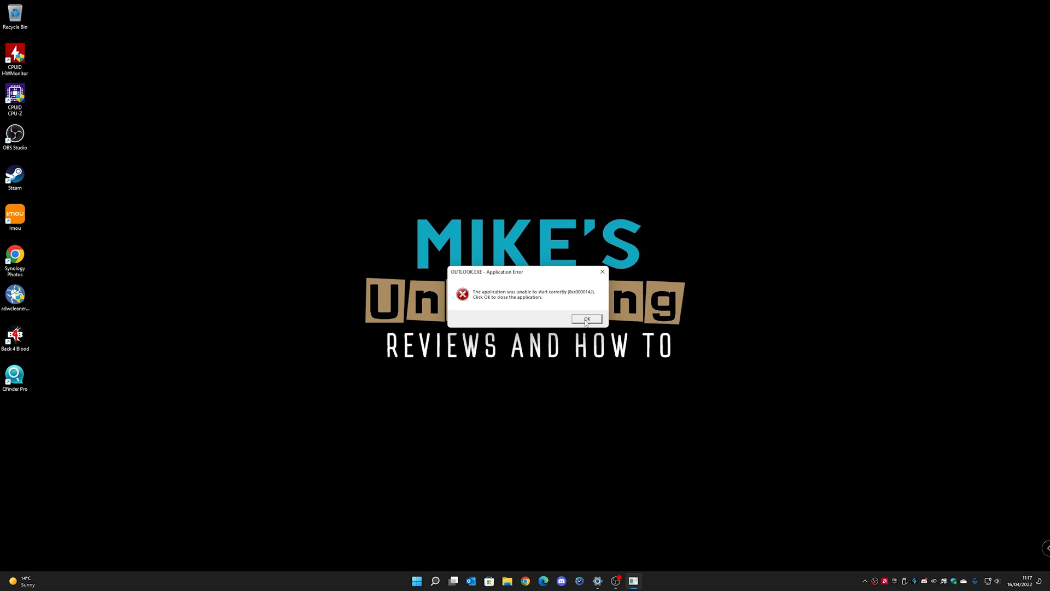
# Dismiss the 0xc0000142 error with OK, then view and dismiss Outlook's taskbar jump list
pyautogui.click(585, 318)
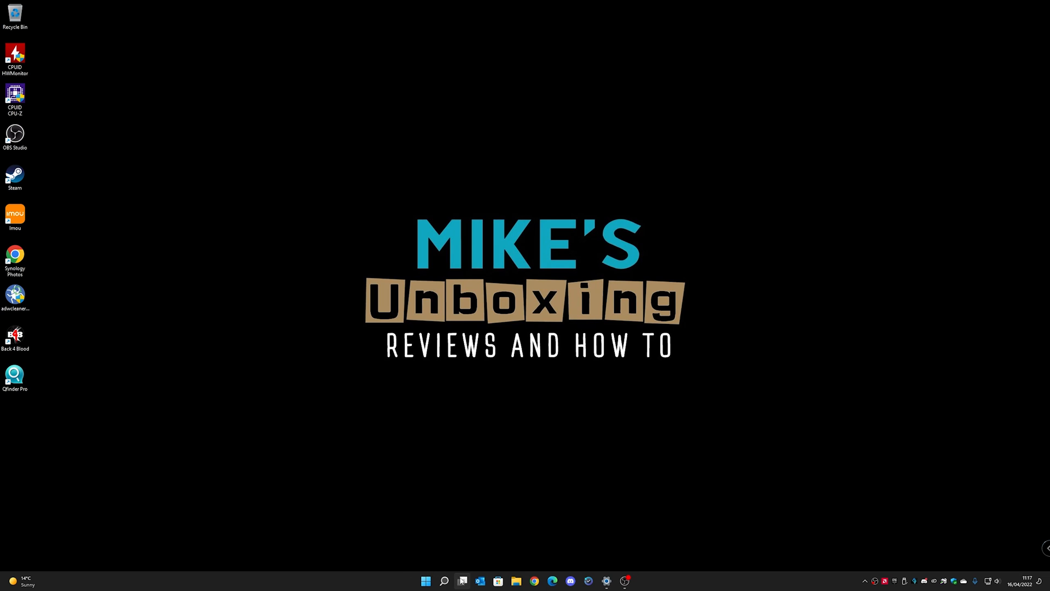
pyautogui.moveTo(479, 581)
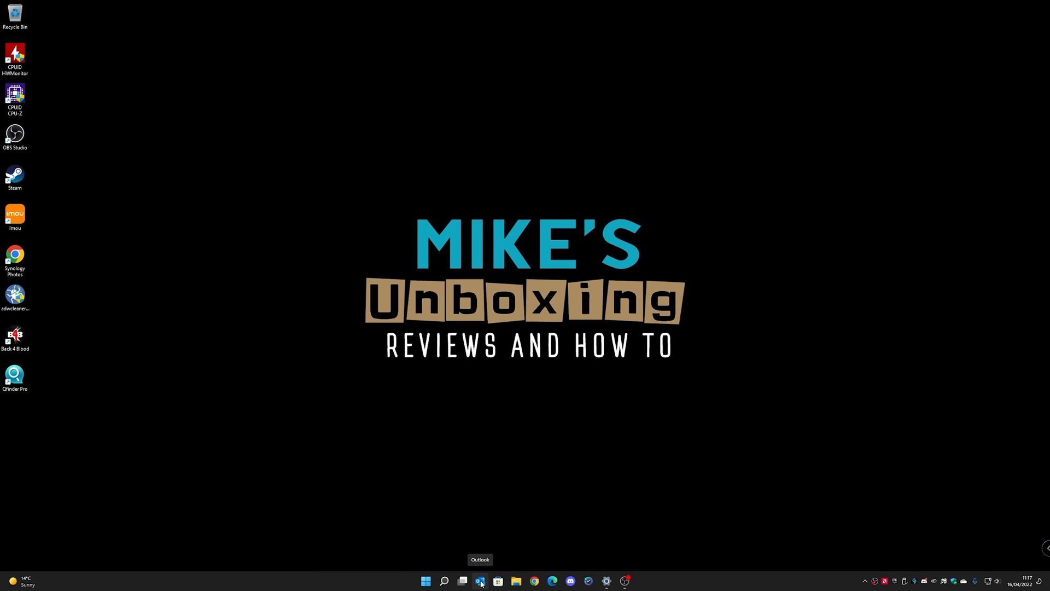
pyautogui.rightClick(479, 581)
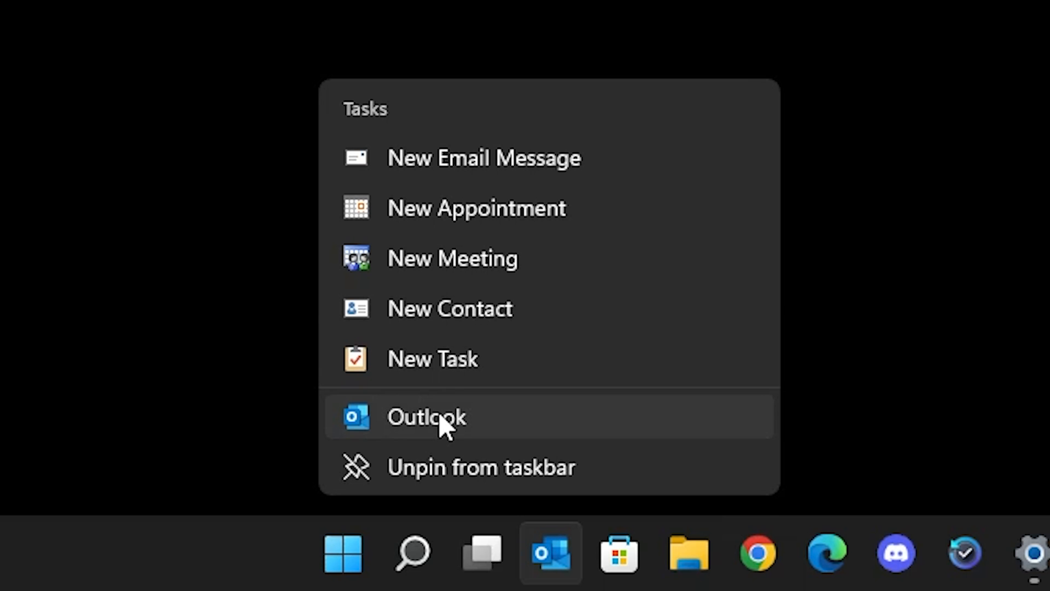
pyautogui.rightClick(427, 417)
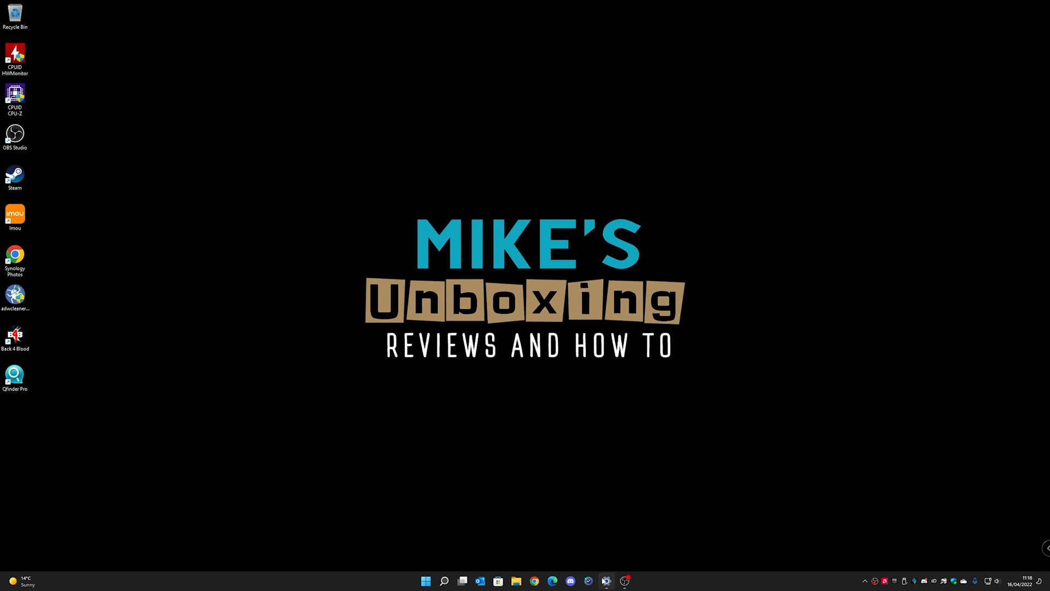
# Bring up Apps & features and scroll the list to Microsoft 365 - en-us
pyautogui.click(607, 581)
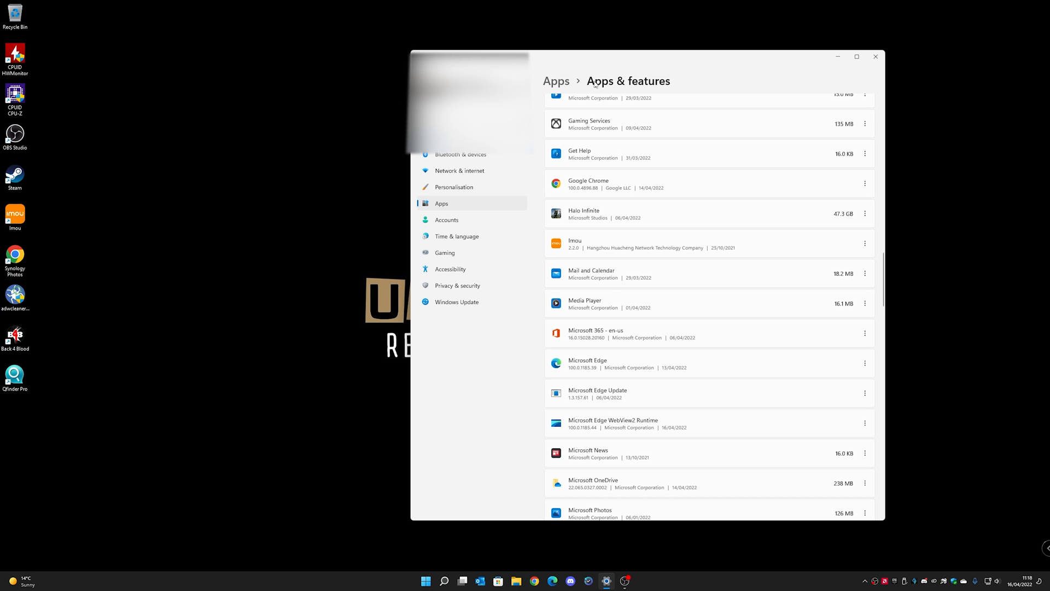
pyautogui.scroll(3)
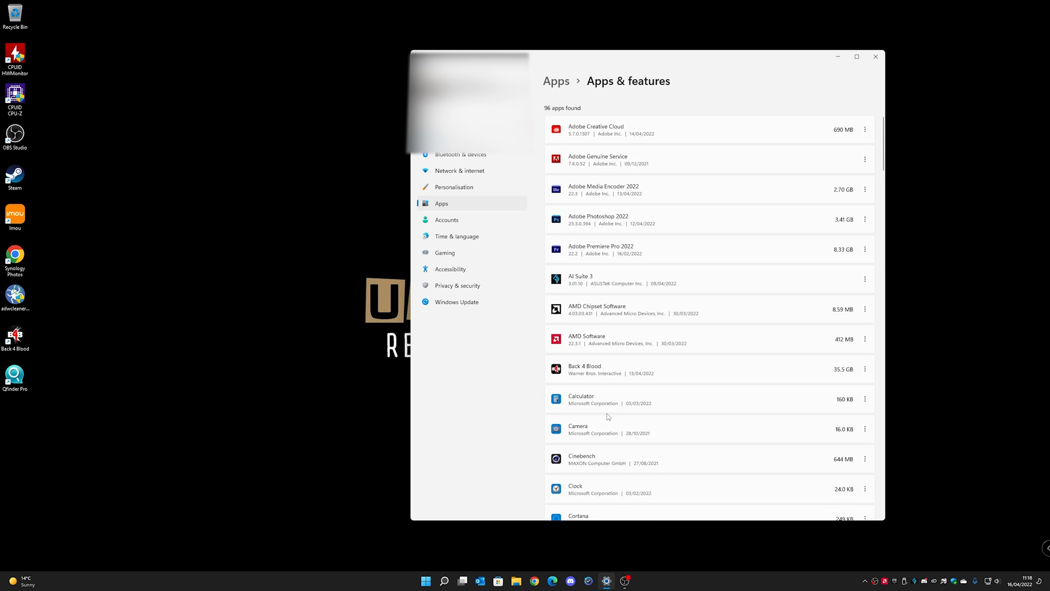
pyautogui.scroll(3)
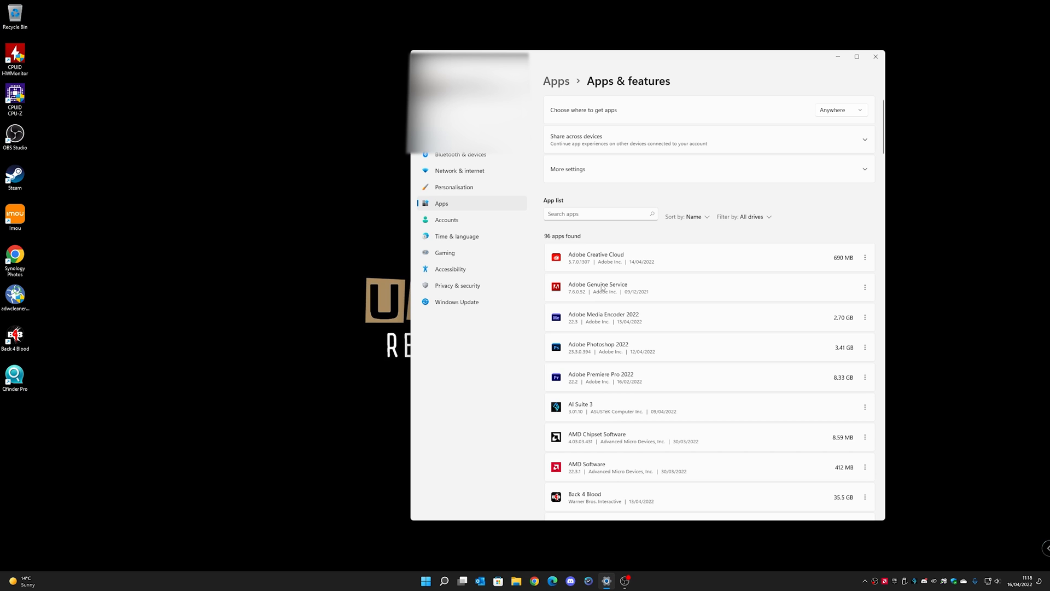
pyautogui.scroll(-3)
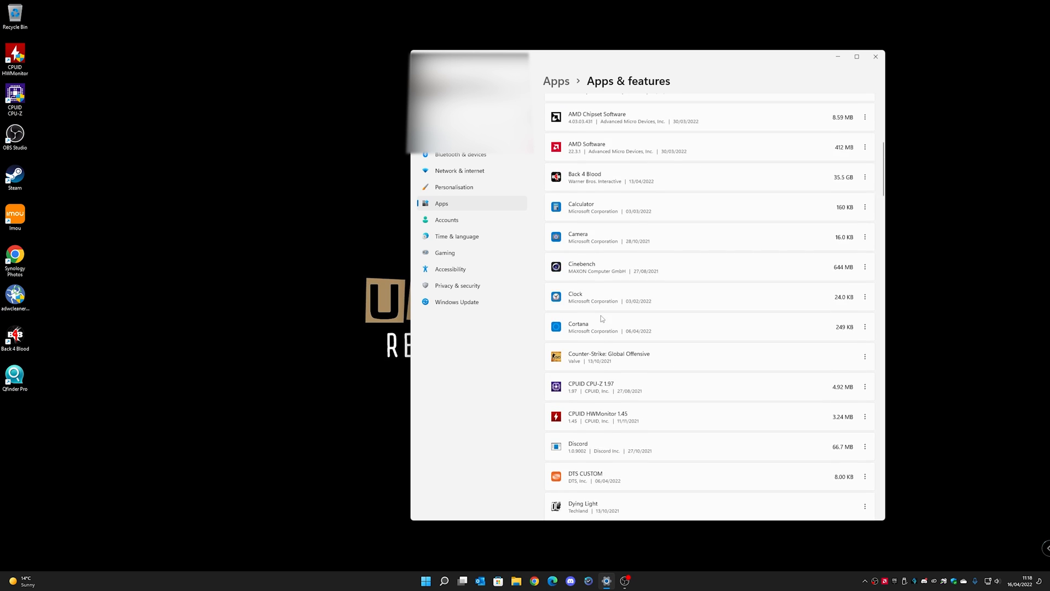
pyautogui.scroll(-3)
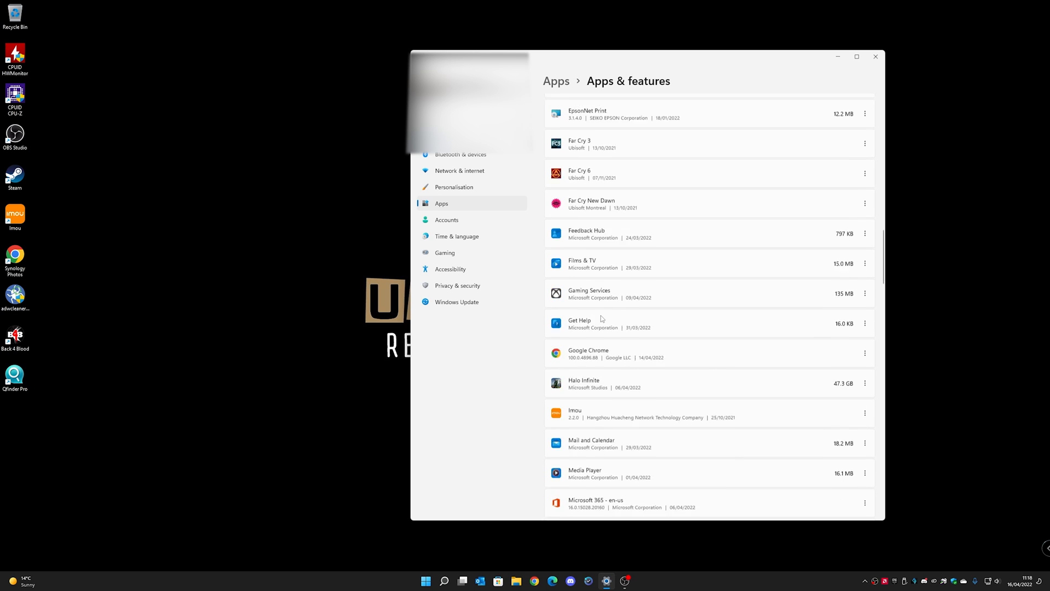
pyautogui.scroll(-3)
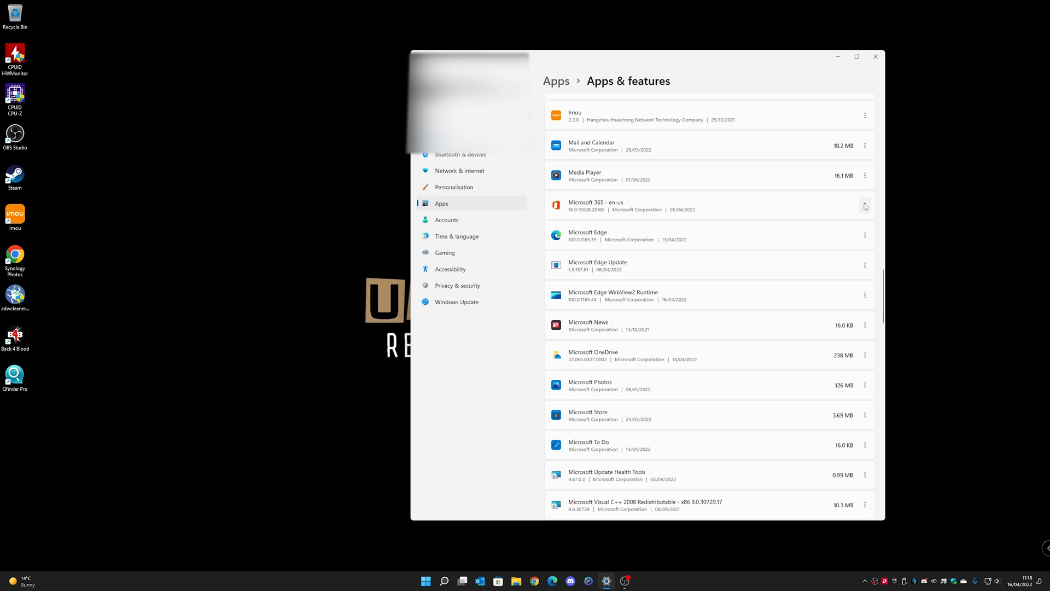
# Choose Modify from the Microsoft 365 - en-us three-dot menu to start the Office repair
pyautogui.click(864, 206)
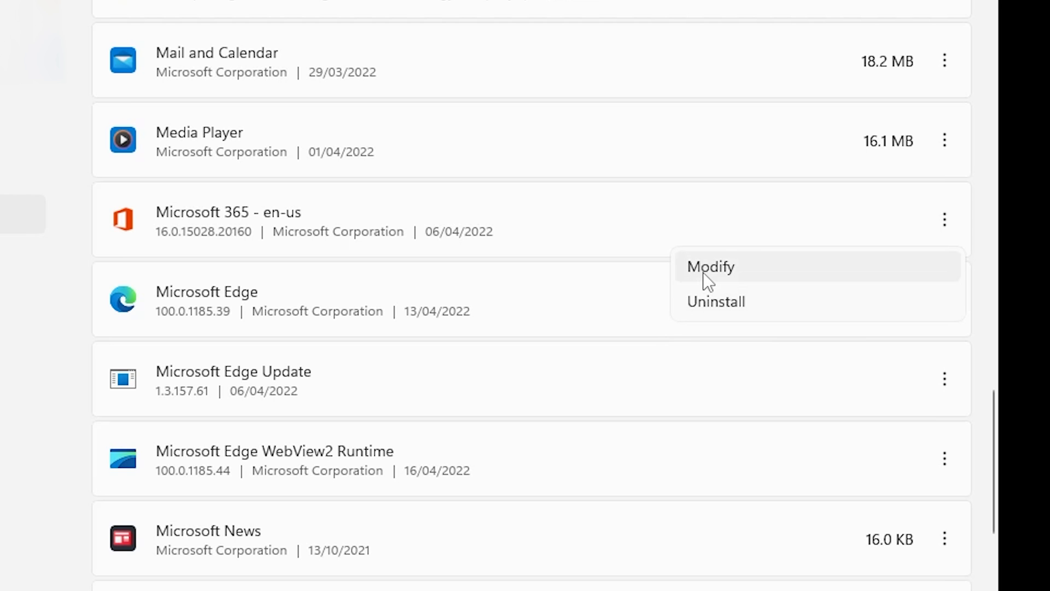
pyautogui.click(709, 267)
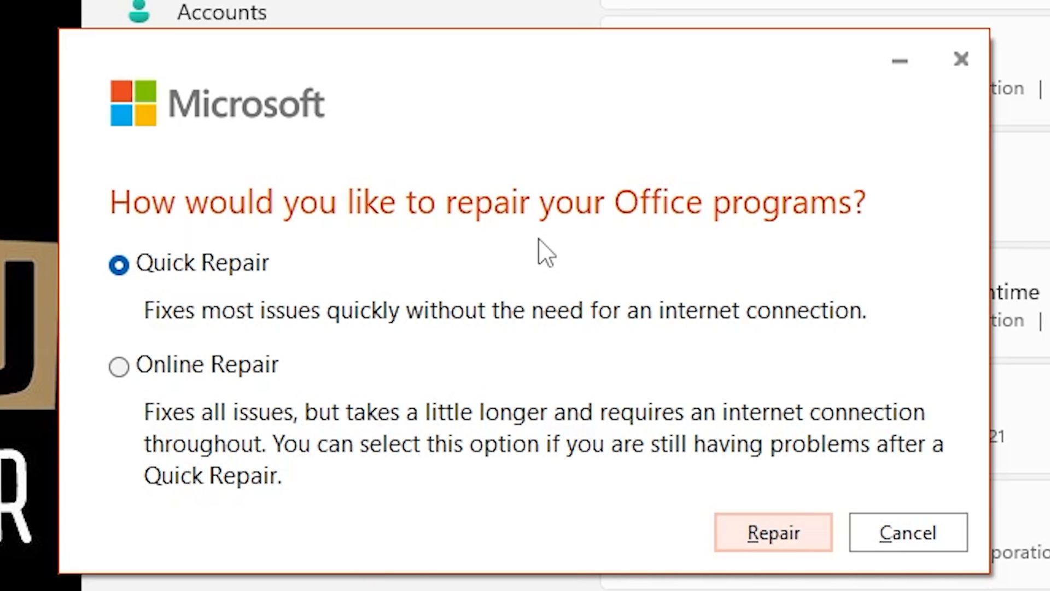
pyautogui.moveTo(674, 231)
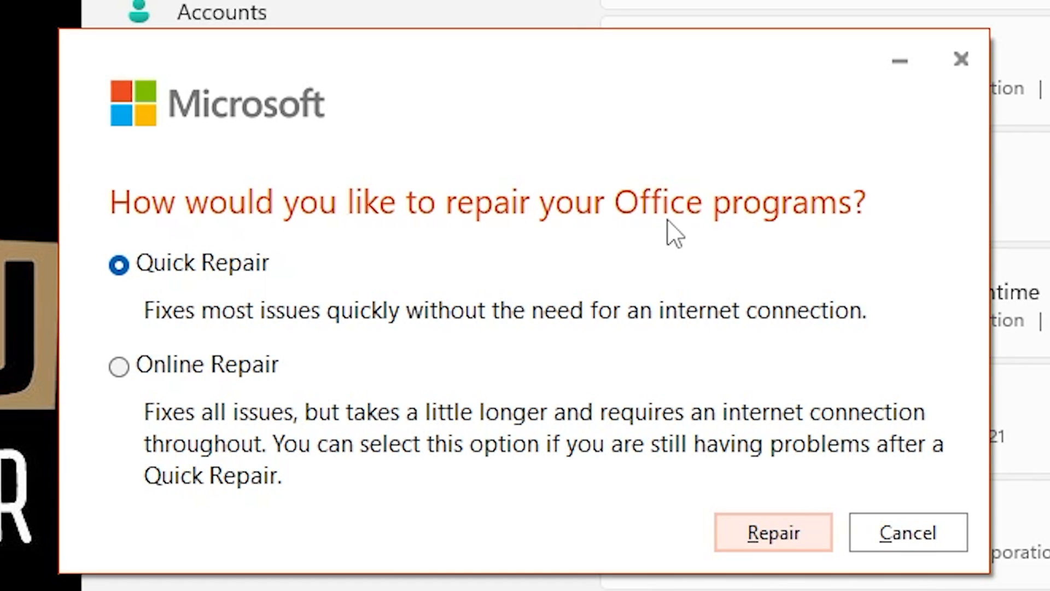
pyautogui.moveTo(92, 309)
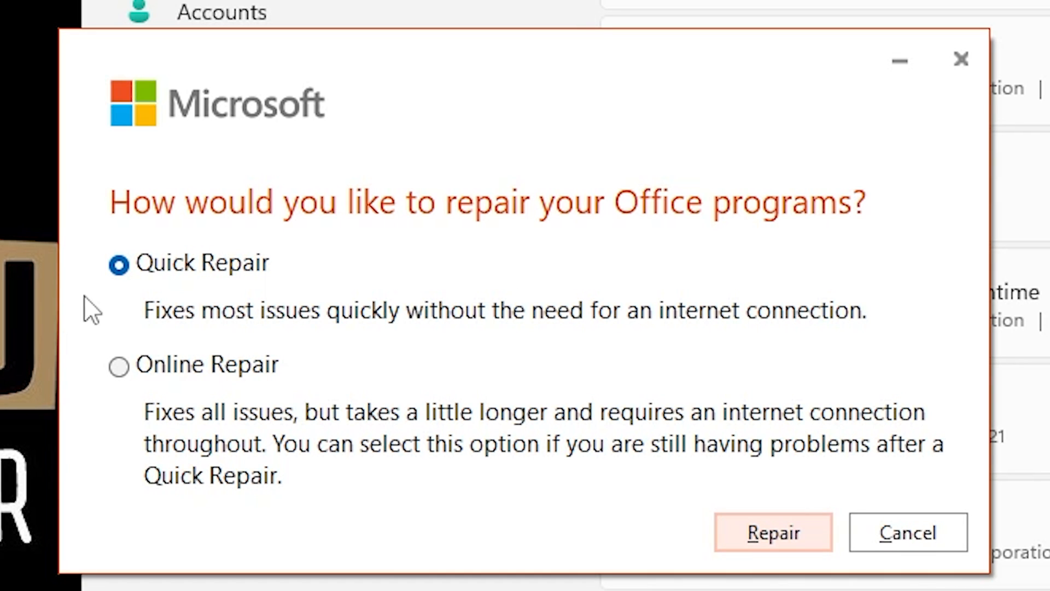
pyautogui.moveTo(609, 298)
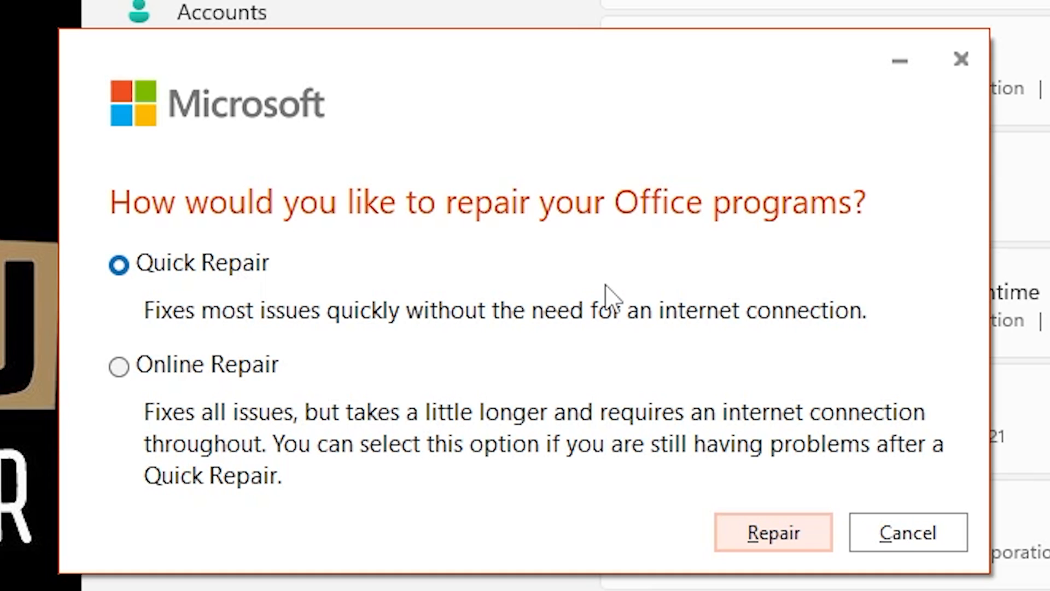
# Select Online Repair in the Office Click-to-Run repair dialog
pyautogui.click(118, 364)
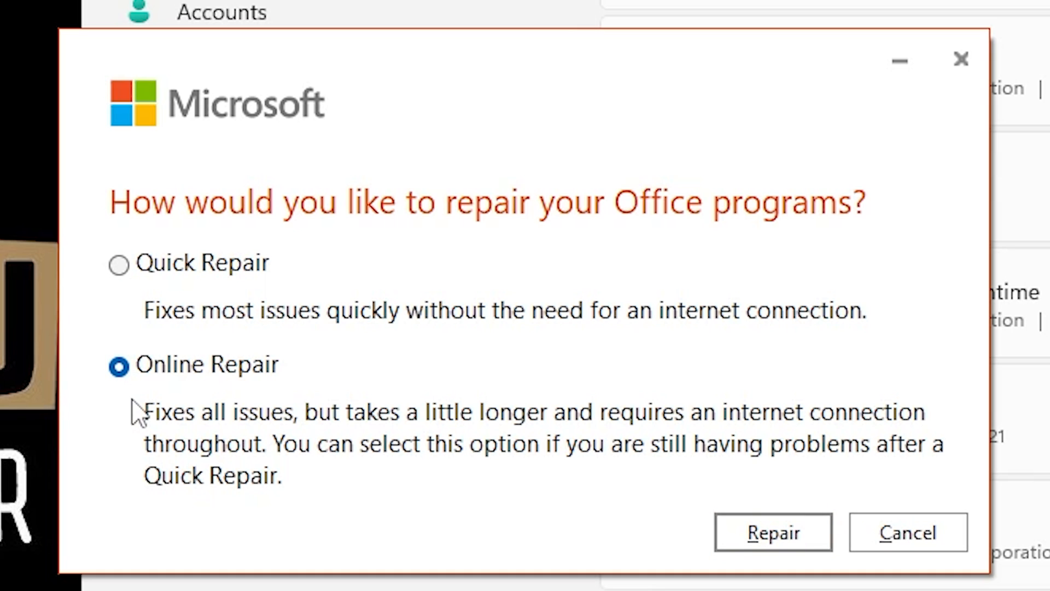
pyautogui.moveTo(773, 532)
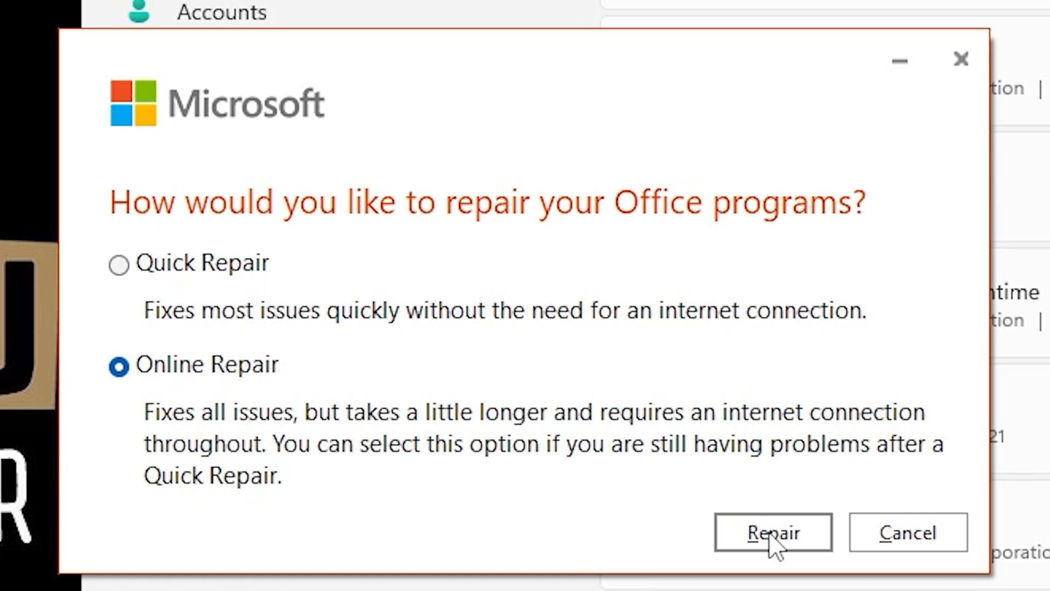
# Confirm Repair twice to launch the Online Repair of Microsoft 365
pyautogui.click(773, 533)
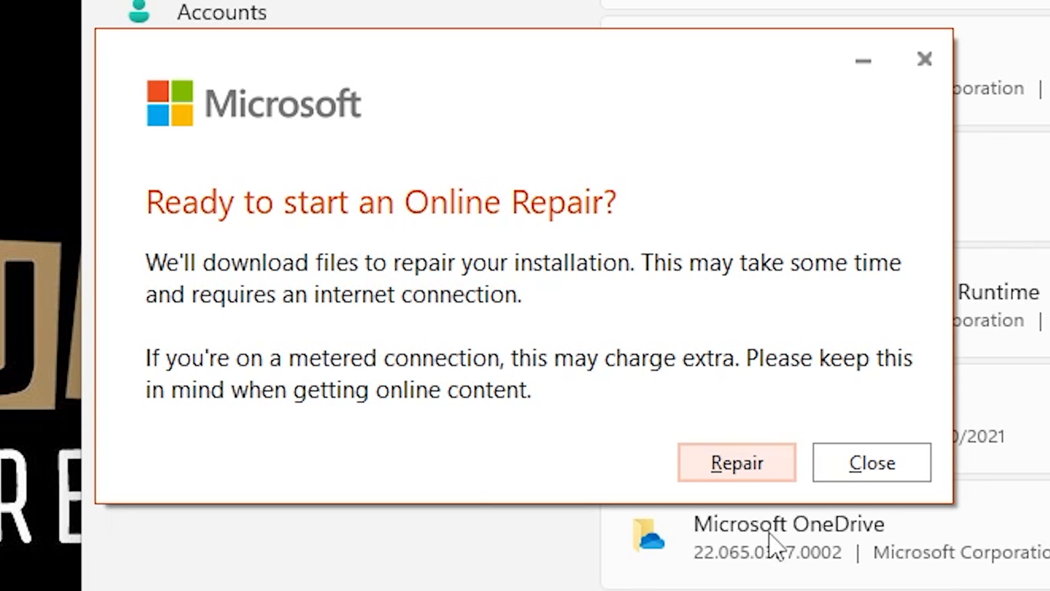
pyautogui.moveTo(181, 265)
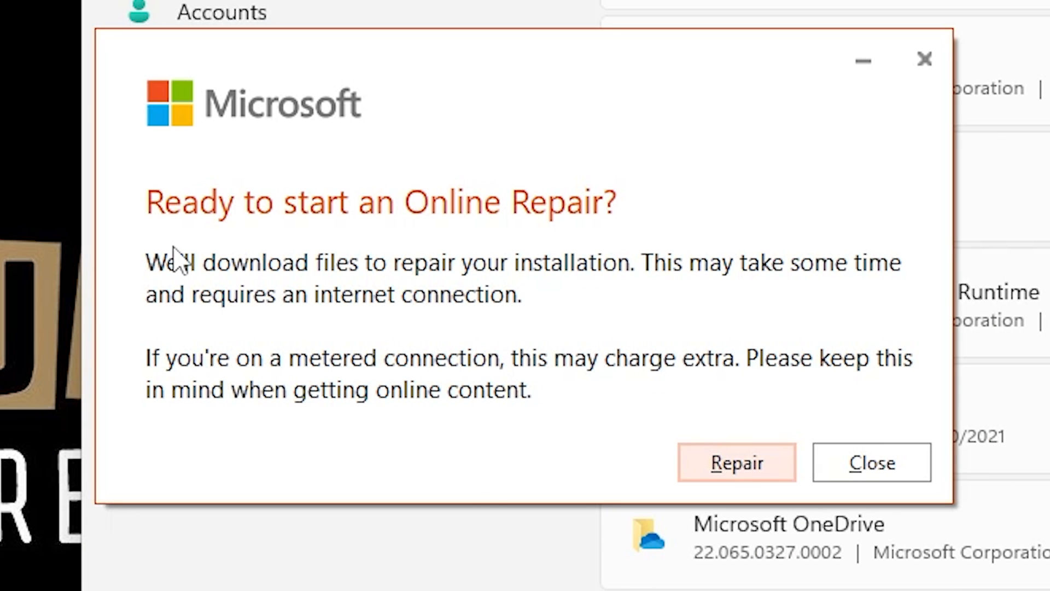
pyautogui.moveTo(293, 315)
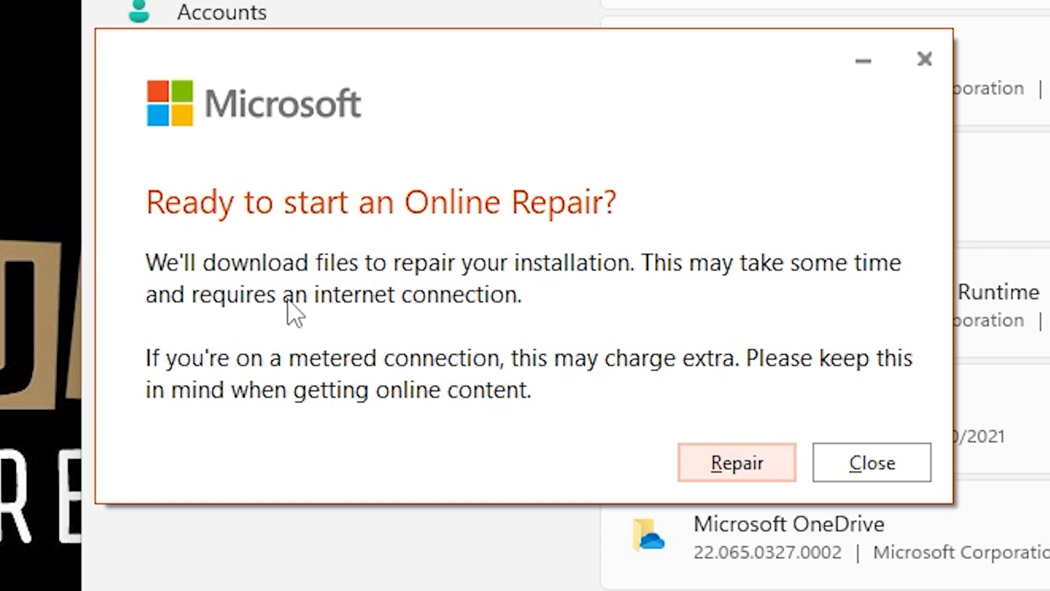
pyautogui.moveTo(530, 390)
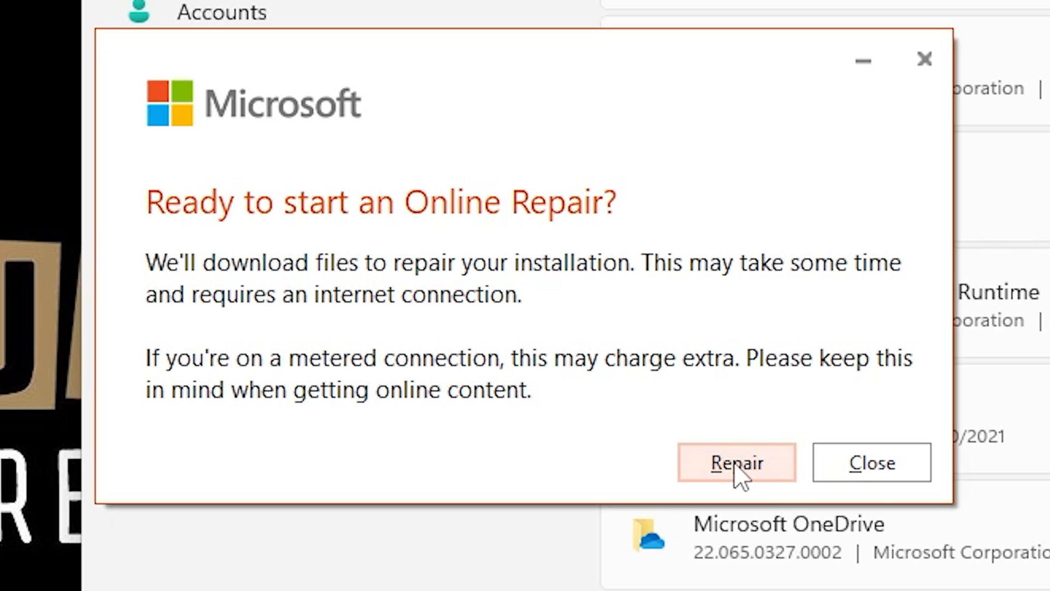
pyautogui.click(735, 462)
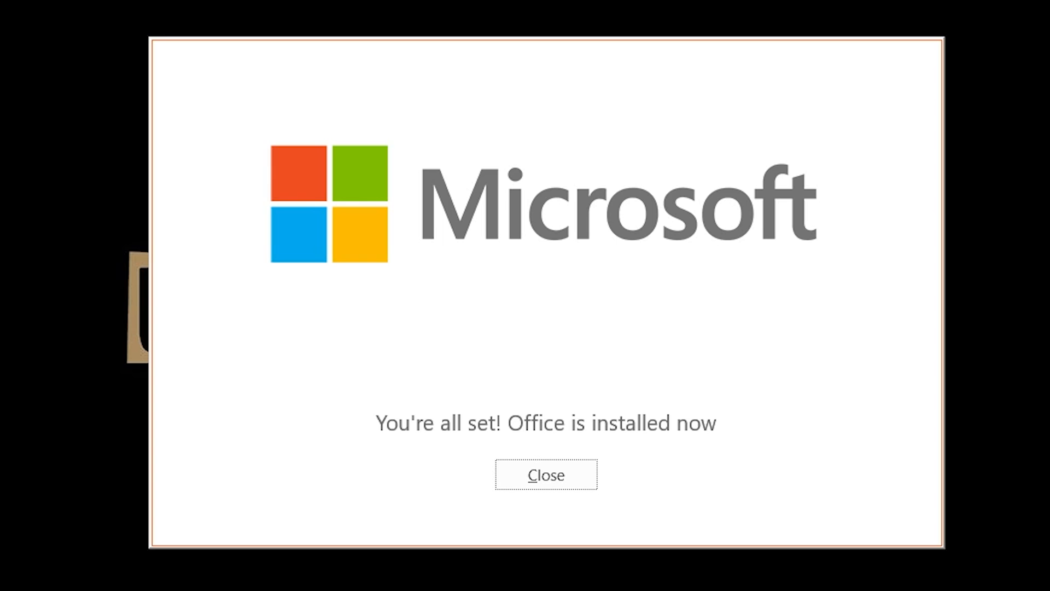
pyautogui.moveTo(557, 435)
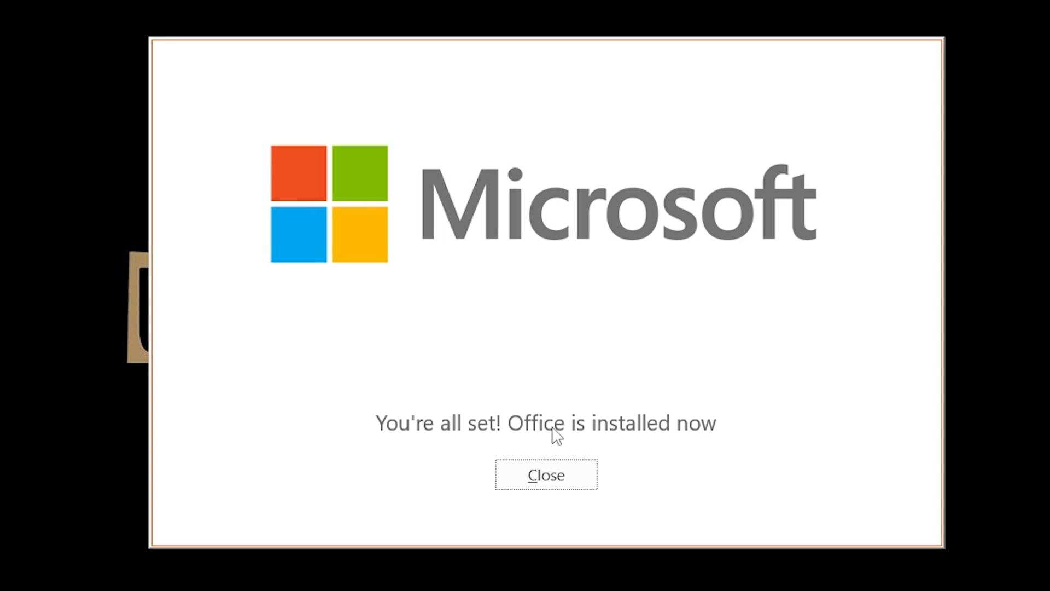
# Close the 'You're all set! Office is installed now' completion window
pyautogui.click(544, 474)
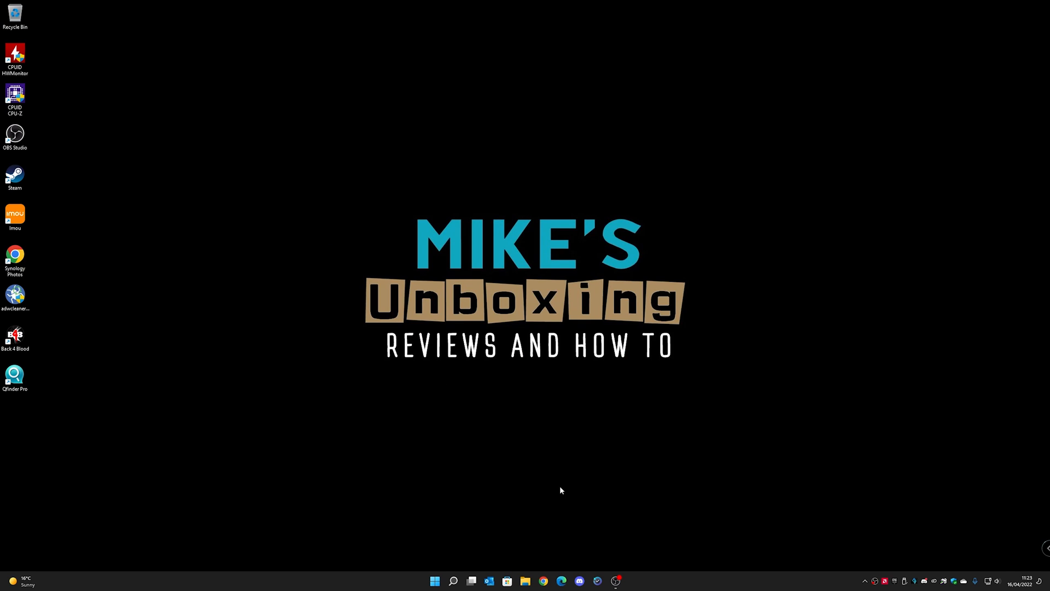